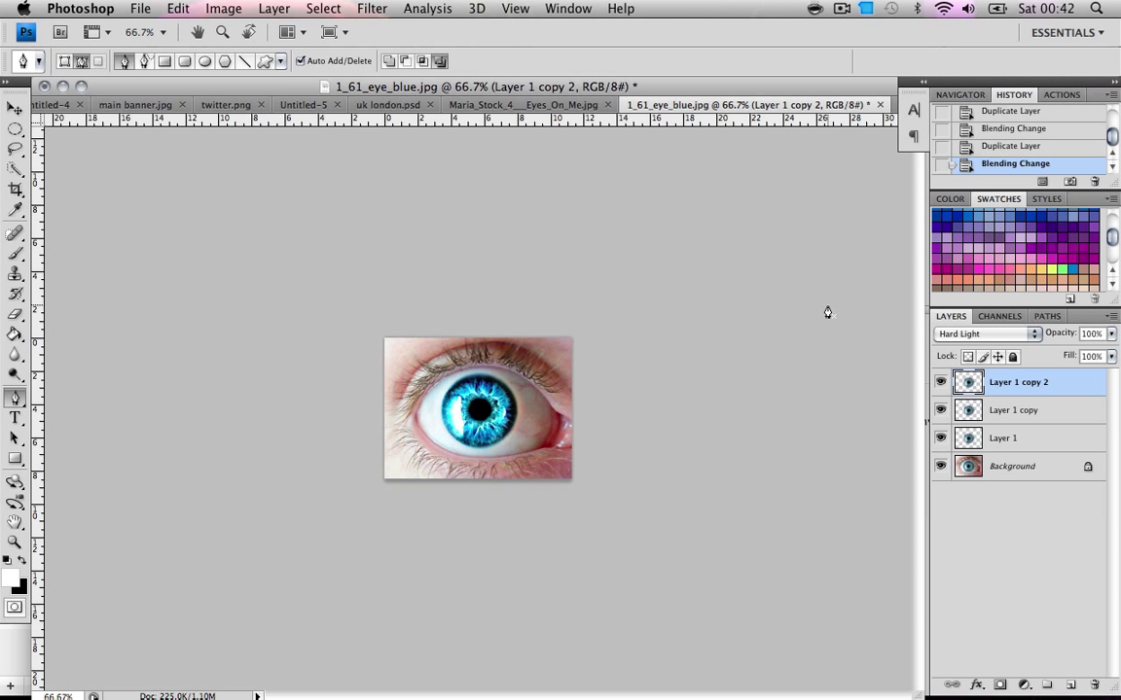
mouse_move(828, 310)
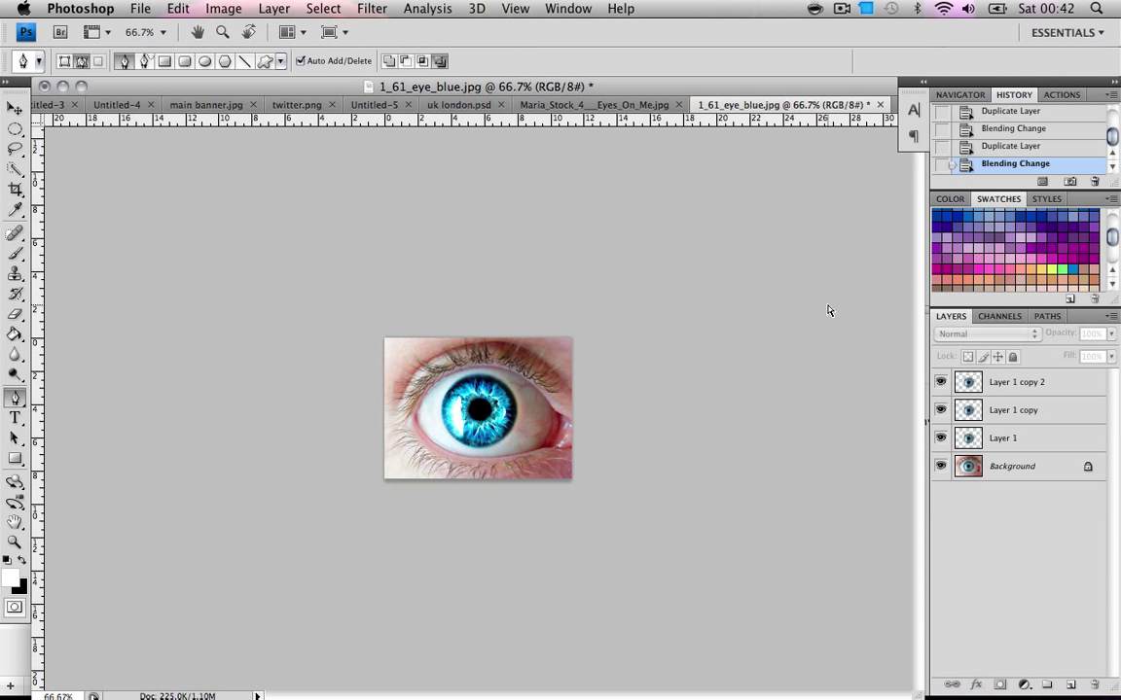
Step: Revert to the original 1_61_eye_blue.jpg snapshot in the History panel
click(995, 115)
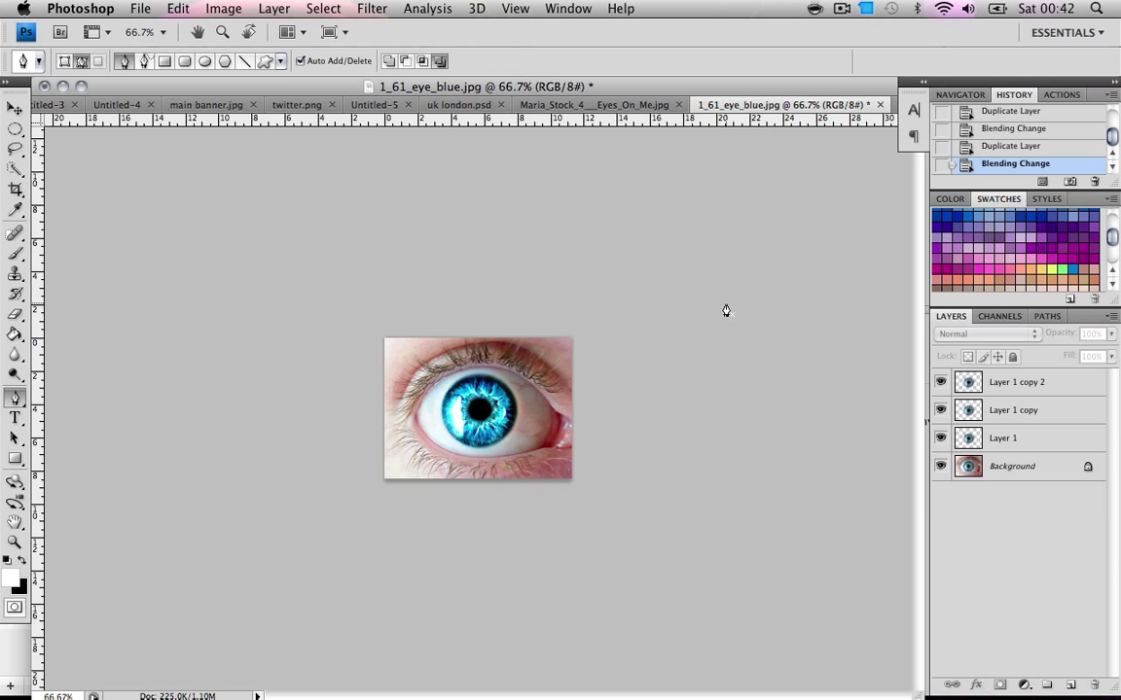
mouse_move(727, 308)
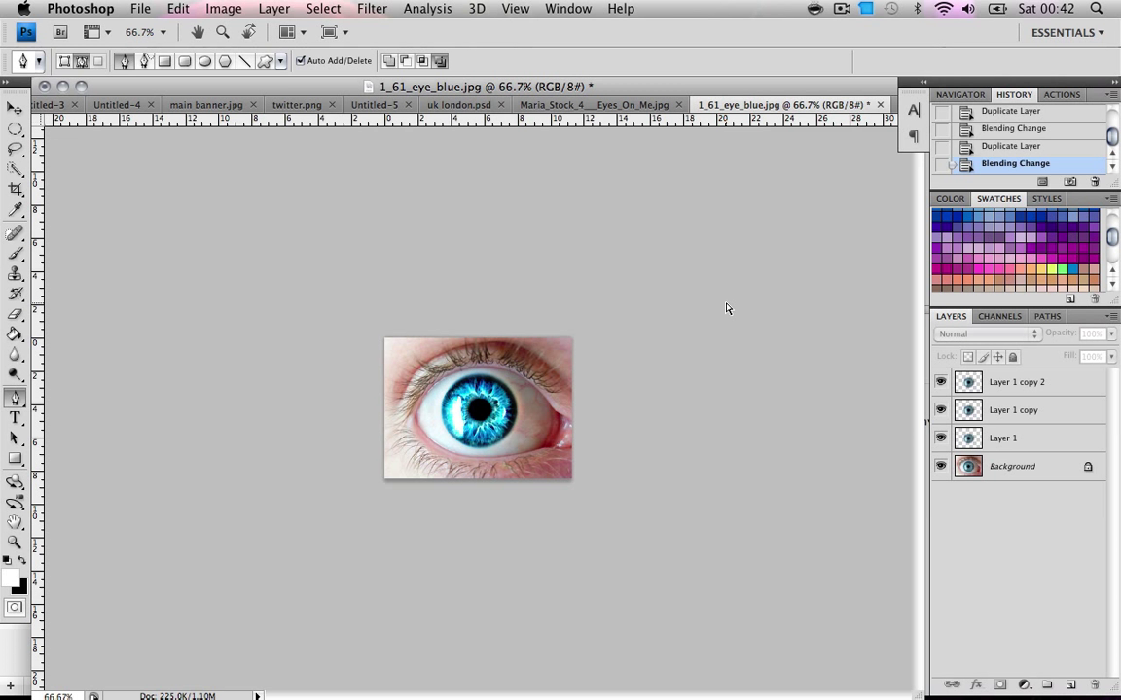
click(1021, 124)
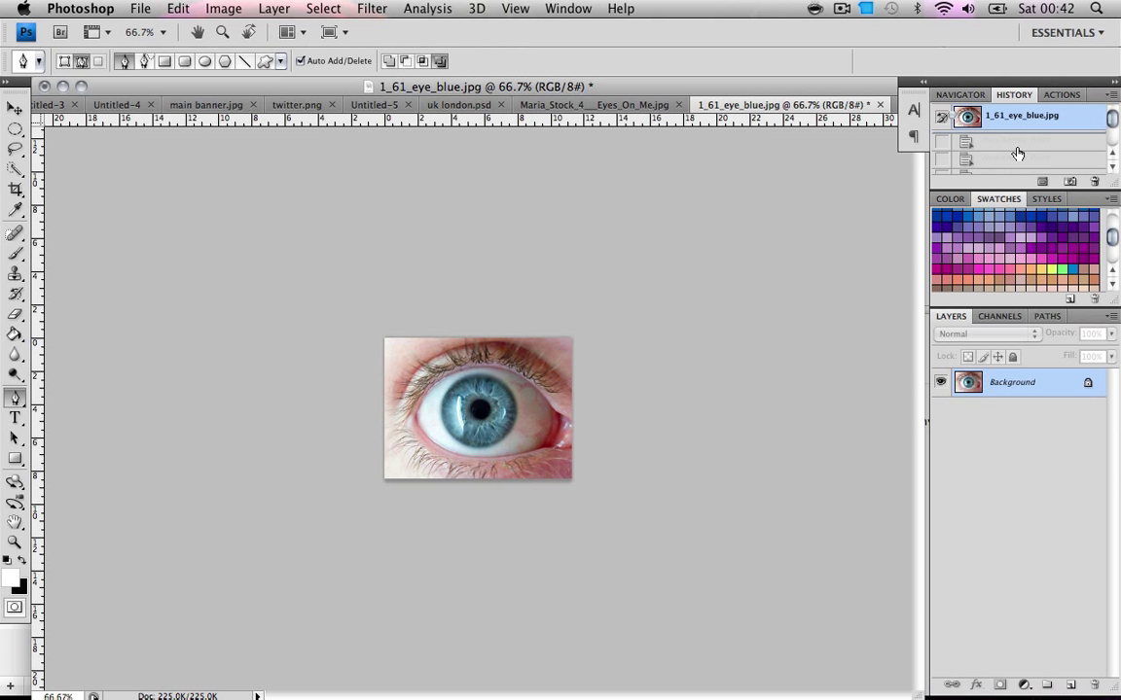
Step: Trace a Pen path around the iris at 200% and choose Make Selection from its context menu
click(967, 95)
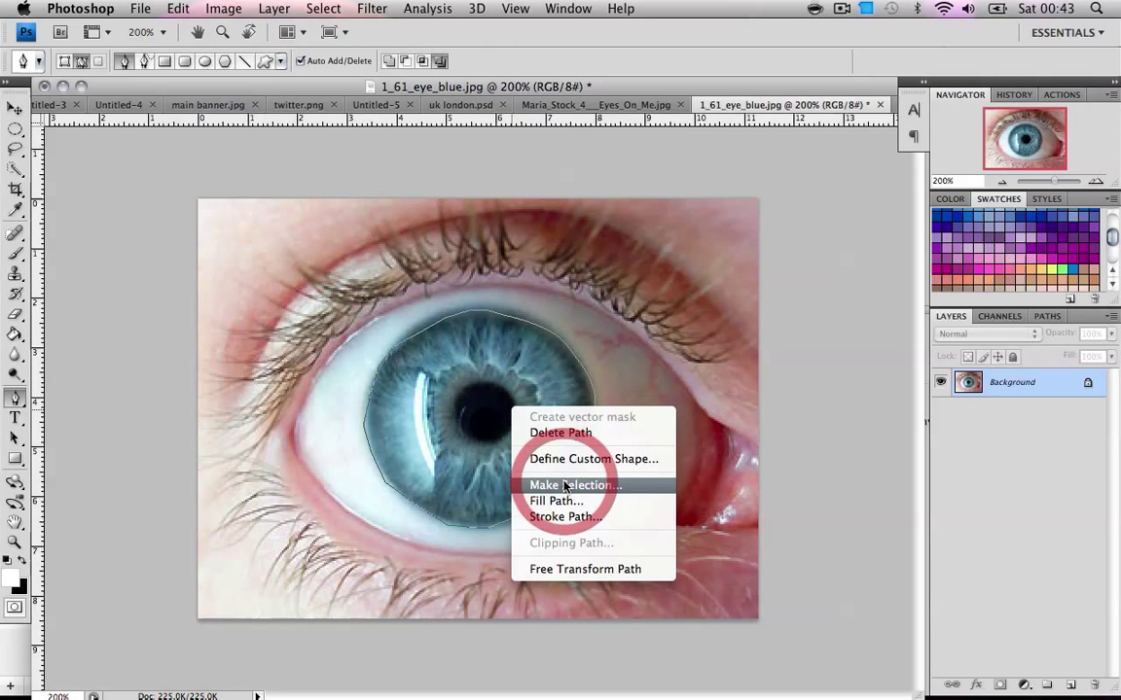
click(570, 484)
text(8)
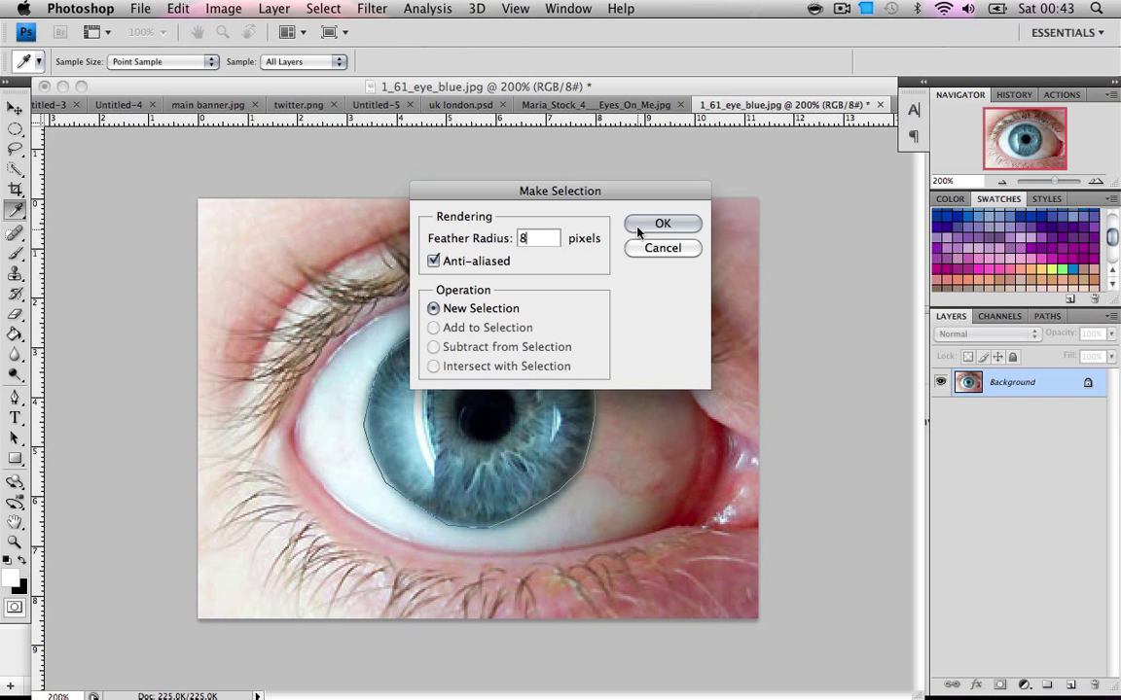
Step: Confirm Make Selection with an 8-pixel feather radius as a new selection
click(662, 224)
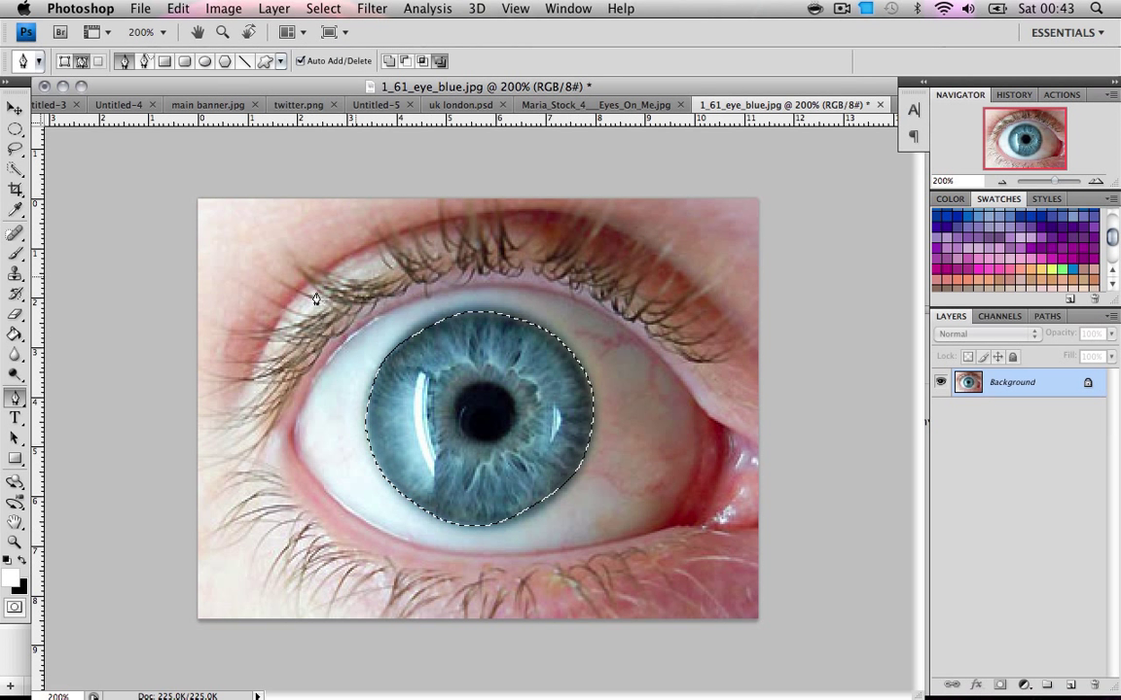
mouse_move(472, 444)
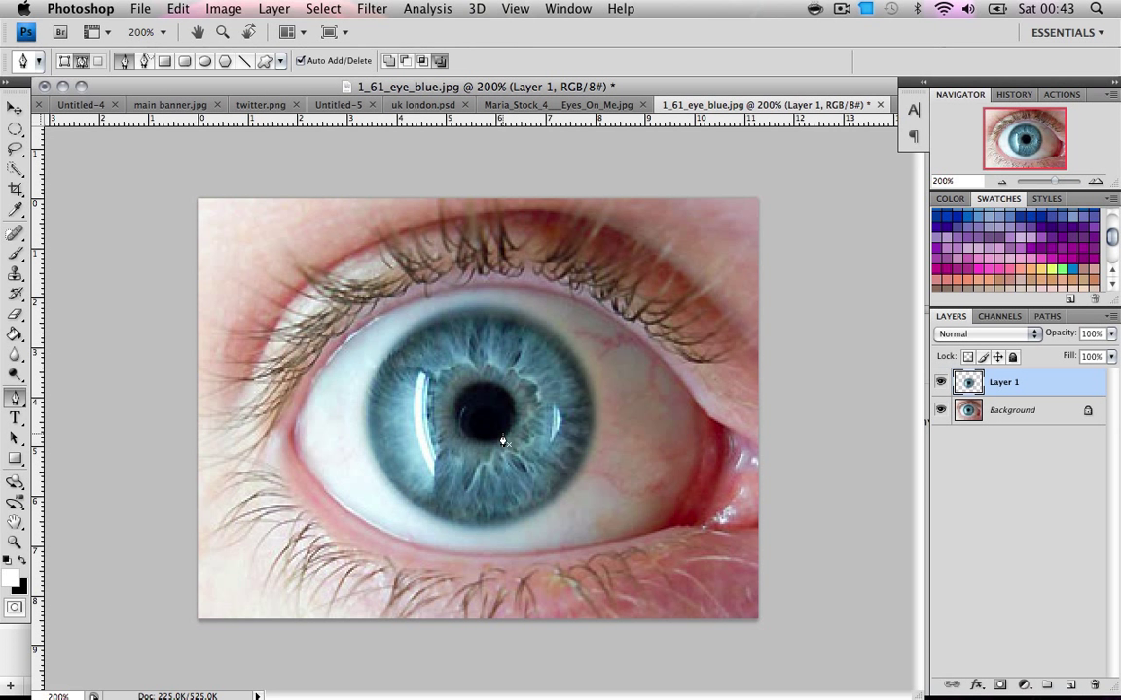
mouse_move(938, 422)
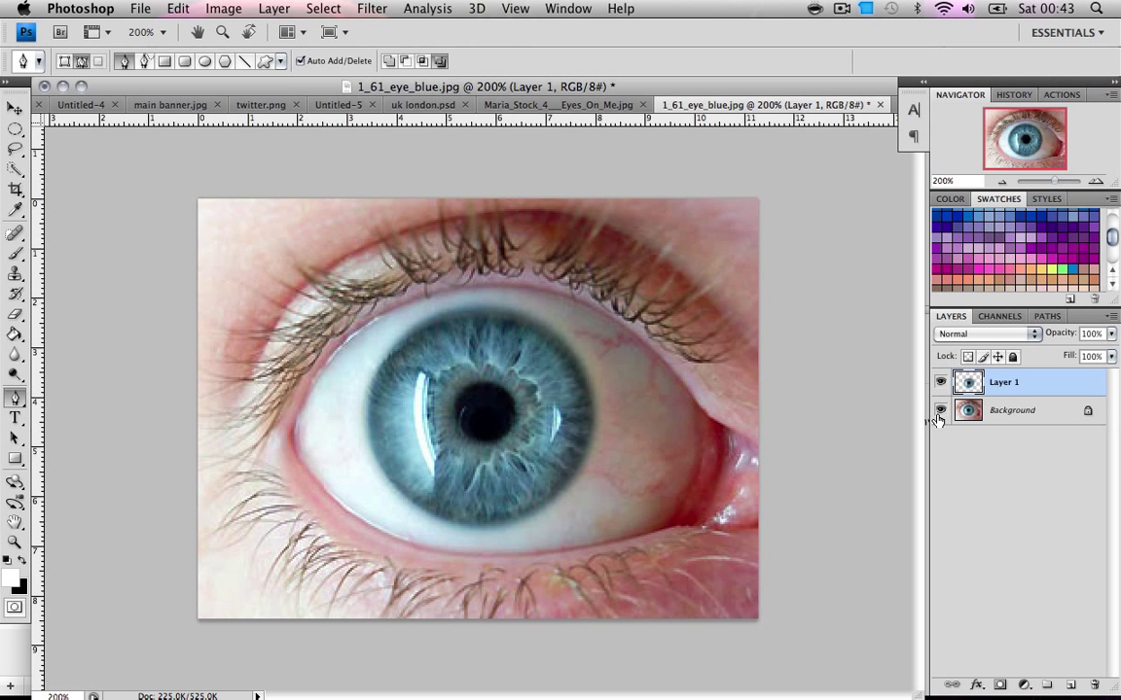
Step: Copy the selection to Layer 1, then hide and re-show the Background to check it
click(937, 411)
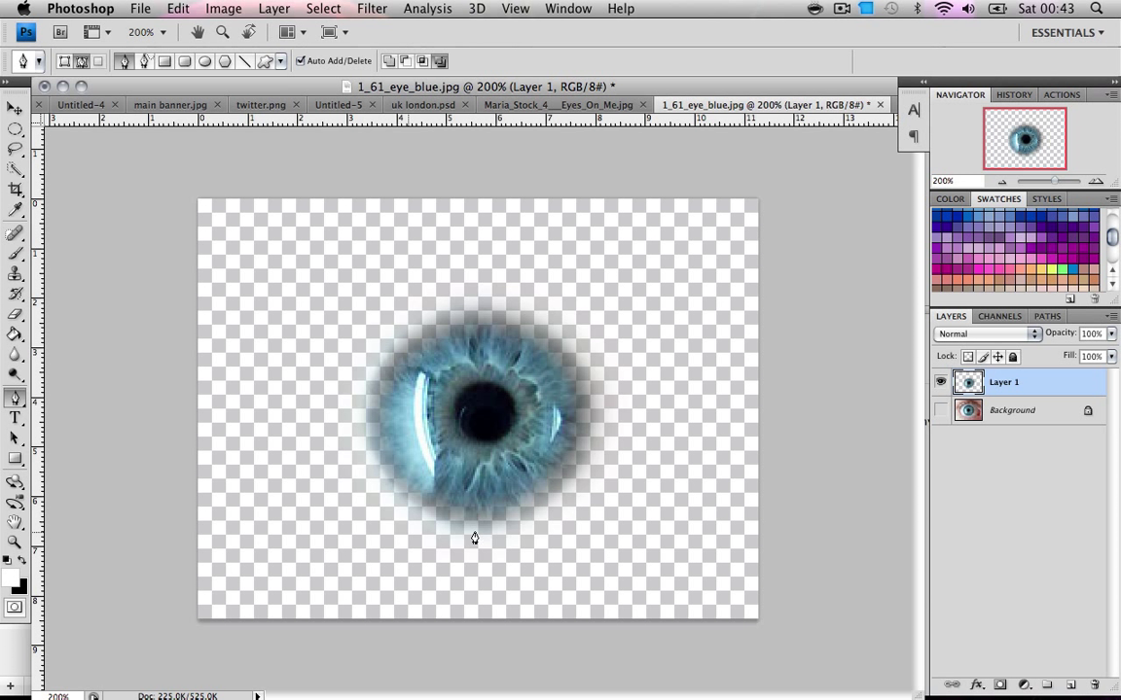
mouse_move(727, 388)
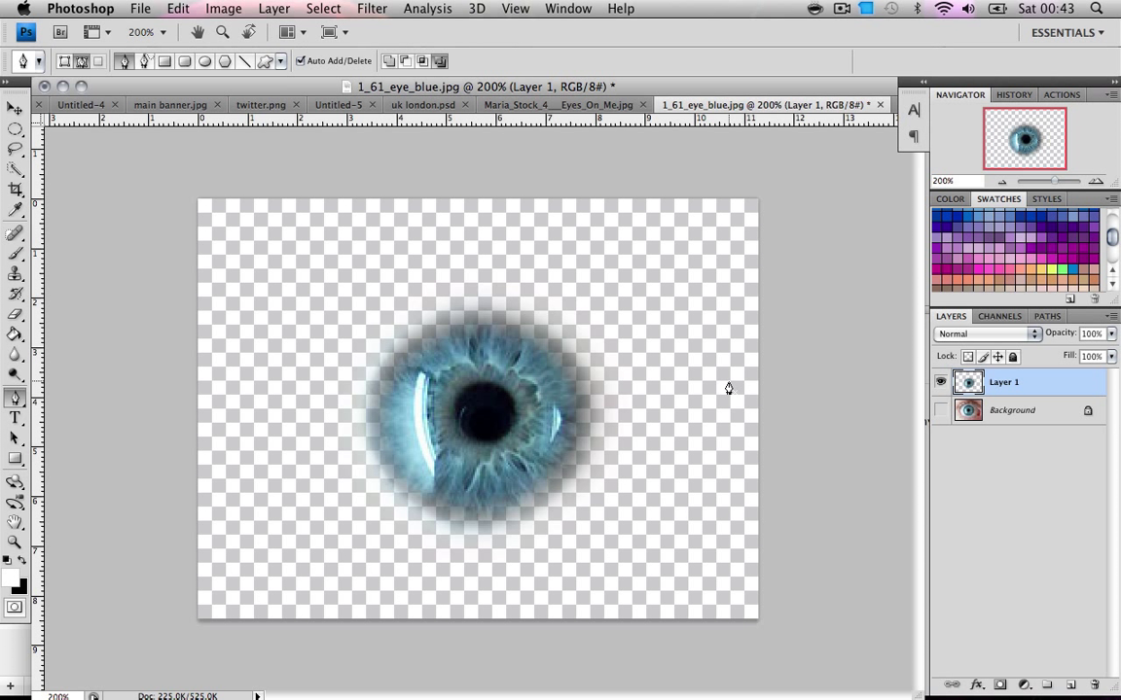
mouse_move(639, 380)
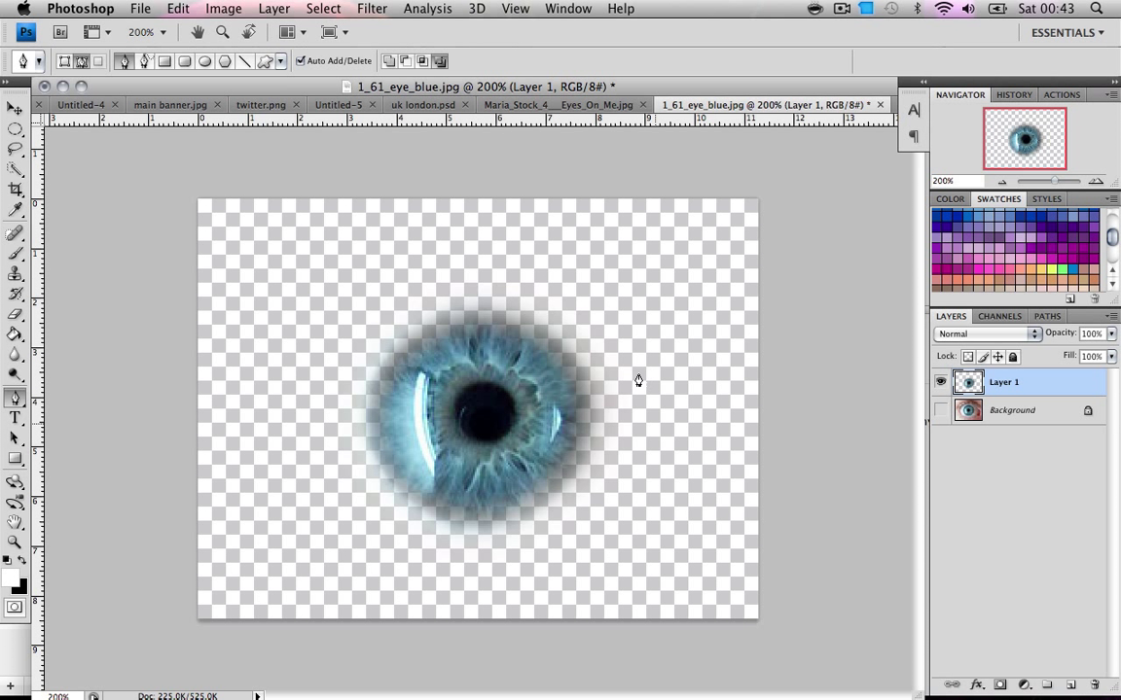
click(936, 411)
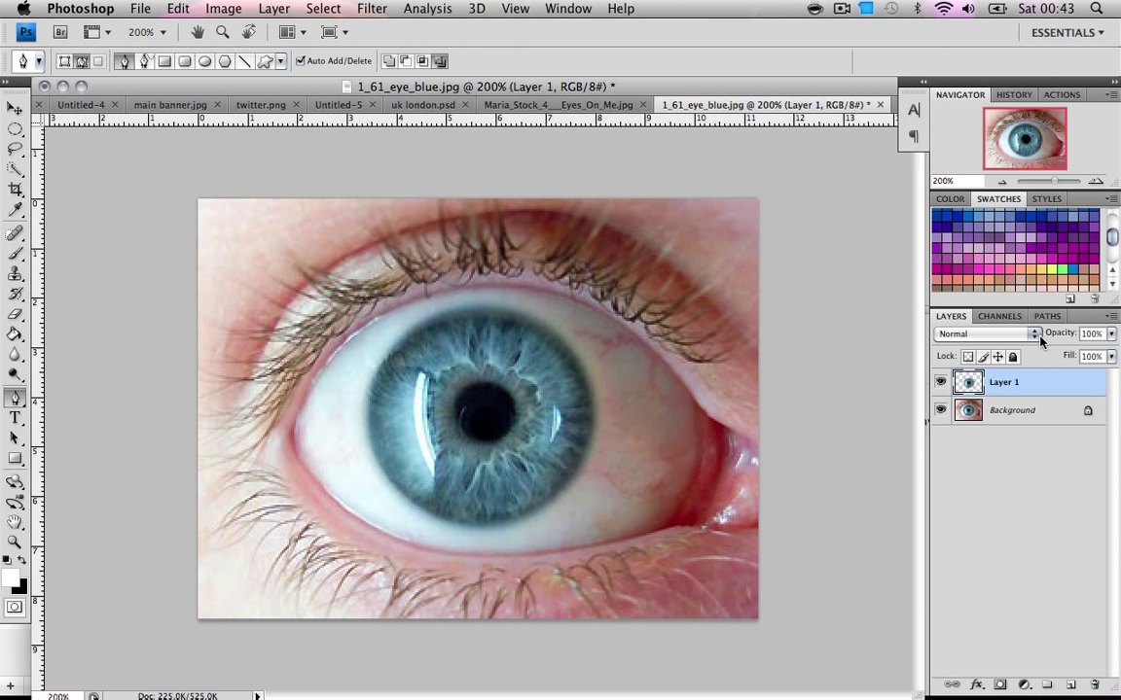
Step: Set Layer 1 to Screen, duplicate it, and set the copy to Vivid Light
click(981, 334)
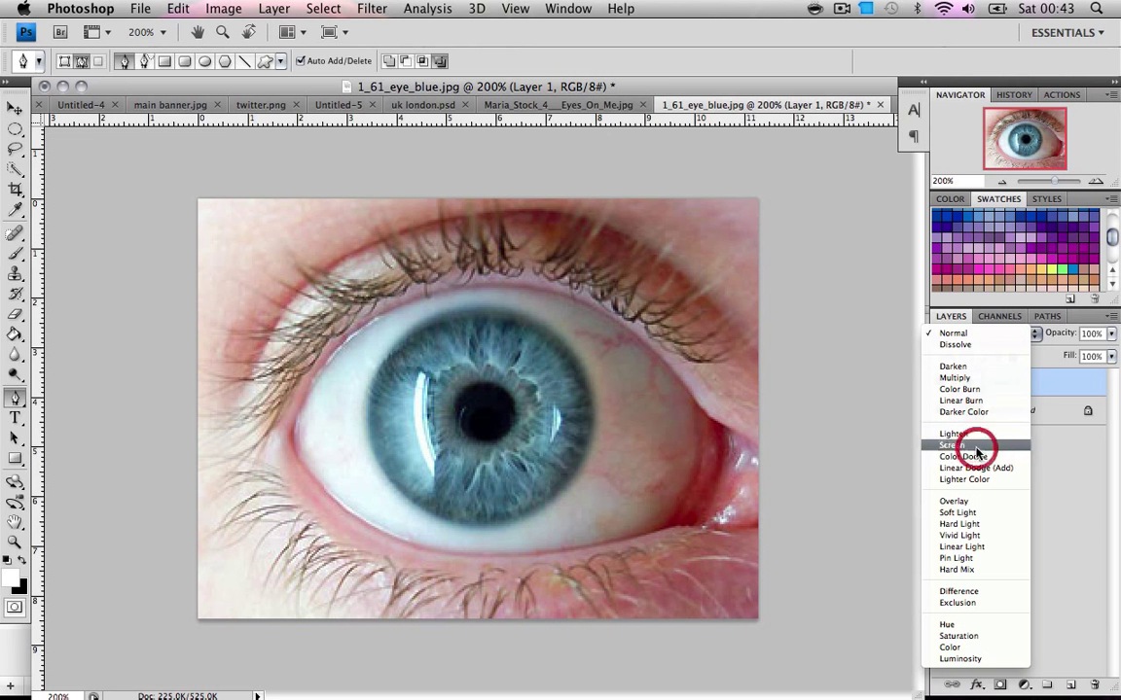
click(950, 445)
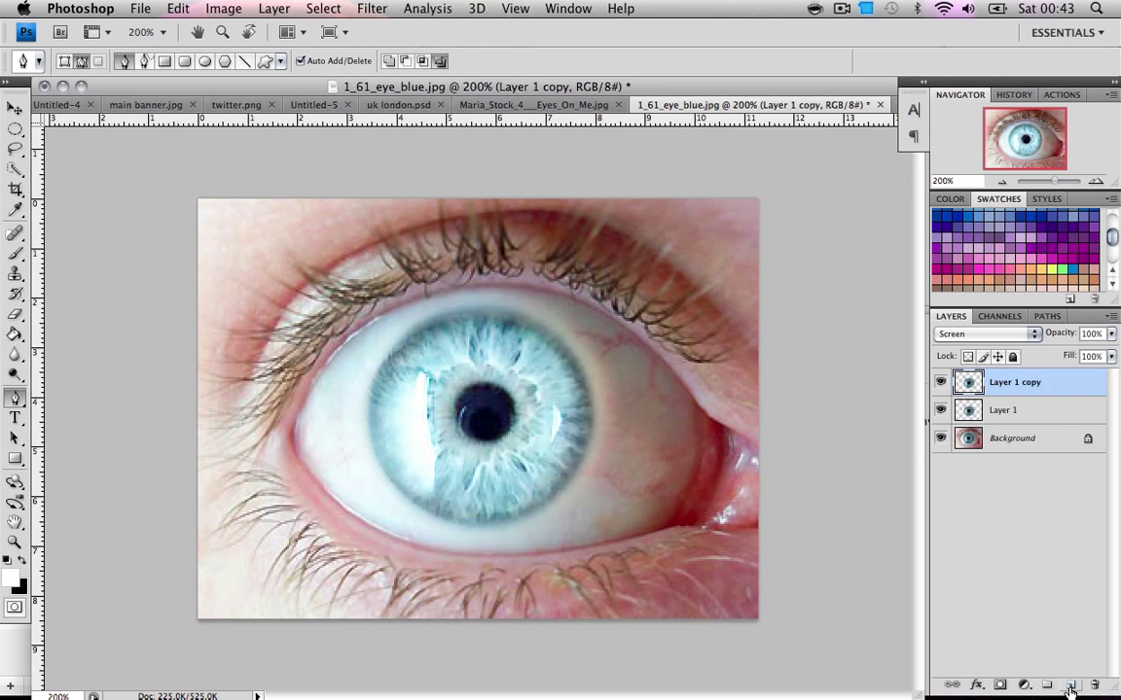
click(1028, 334)
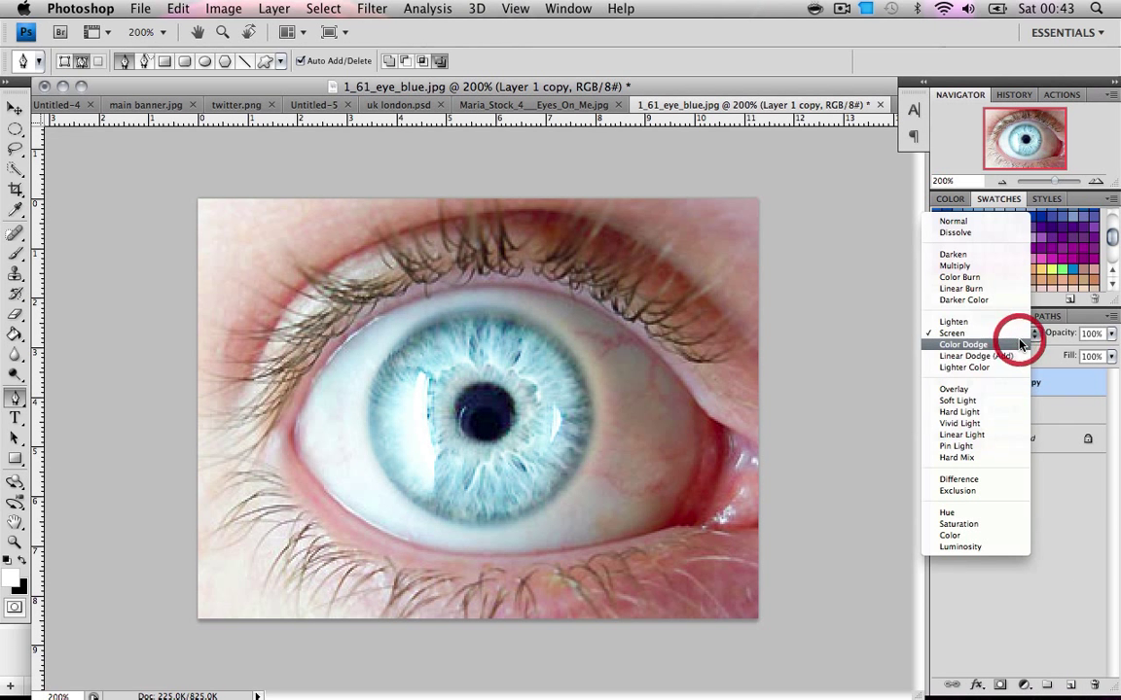
mouse_move(952, 422)
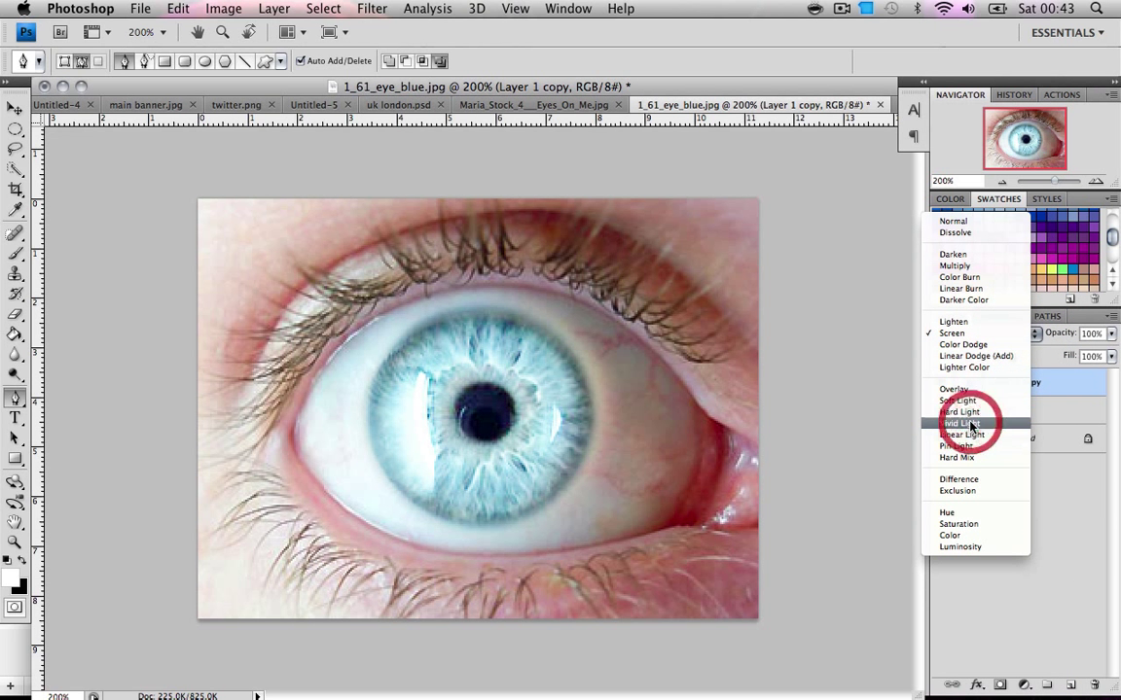
click(958, 422)
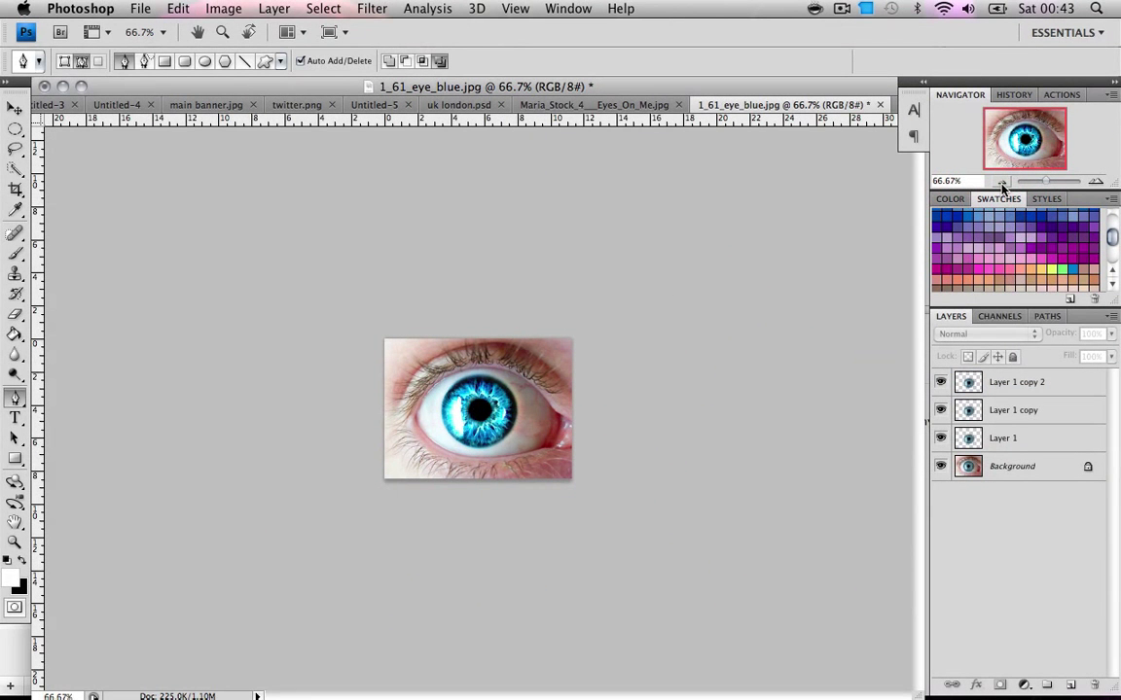
mouse_move(947, 153)
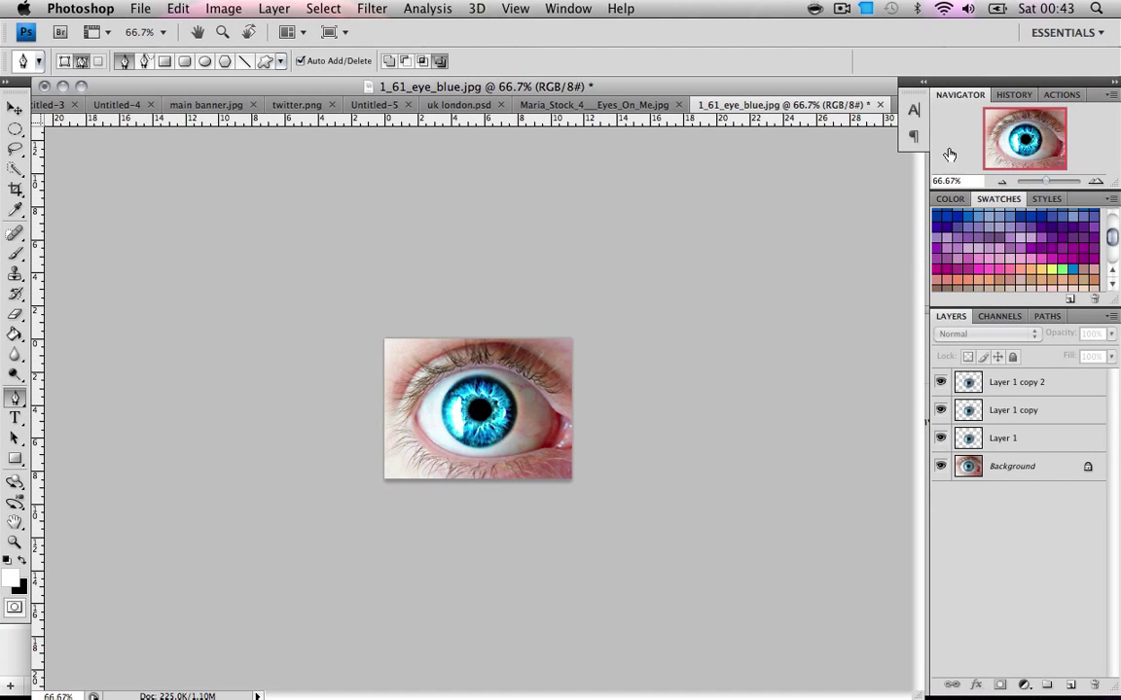
Step: Click the 1_61_eye_blue.jpg History snapshot to discard all iris layers
click(1003, 116)
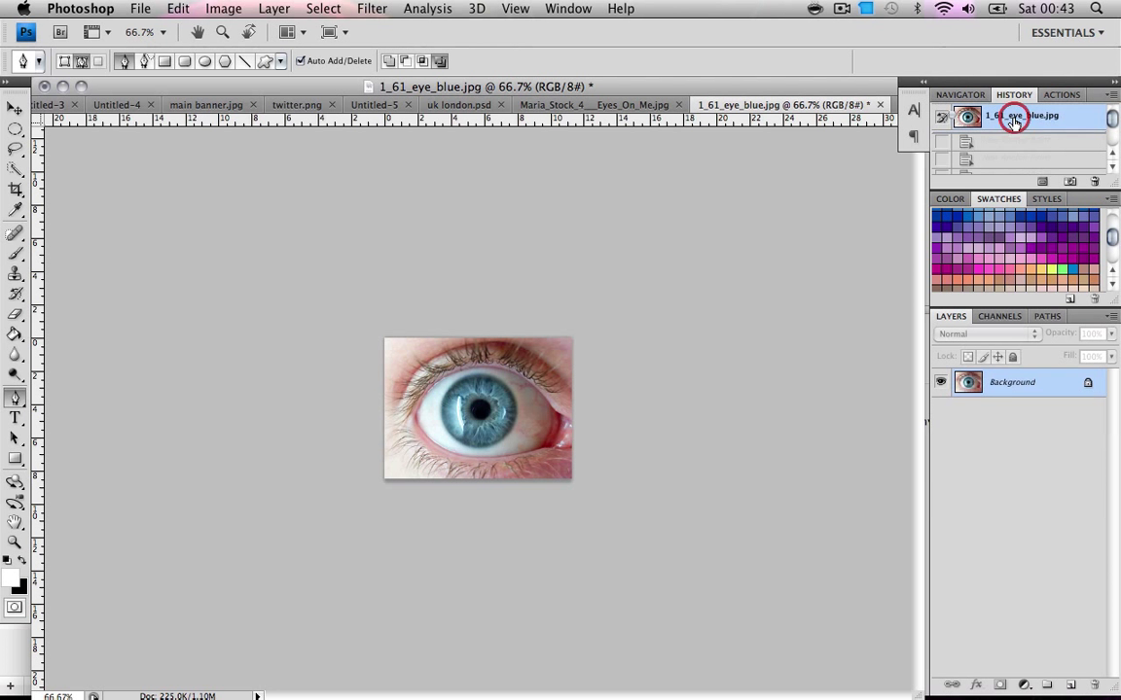